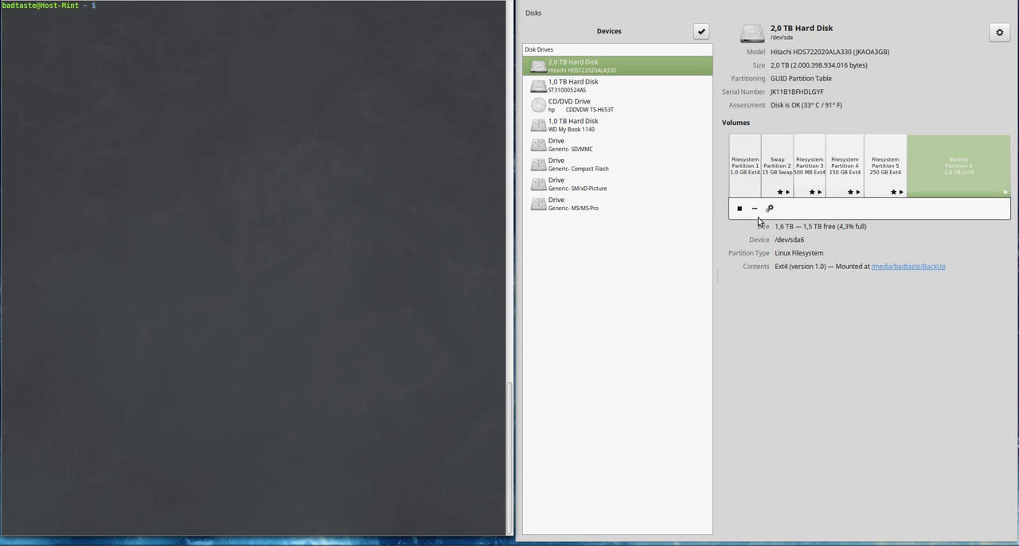
Step: Switch the 1.6 TB partition's Automatic Mount Options off and authenticate to write the /etc/fstab entry
{"action": "left_click", "coordinate": [769, 209]}
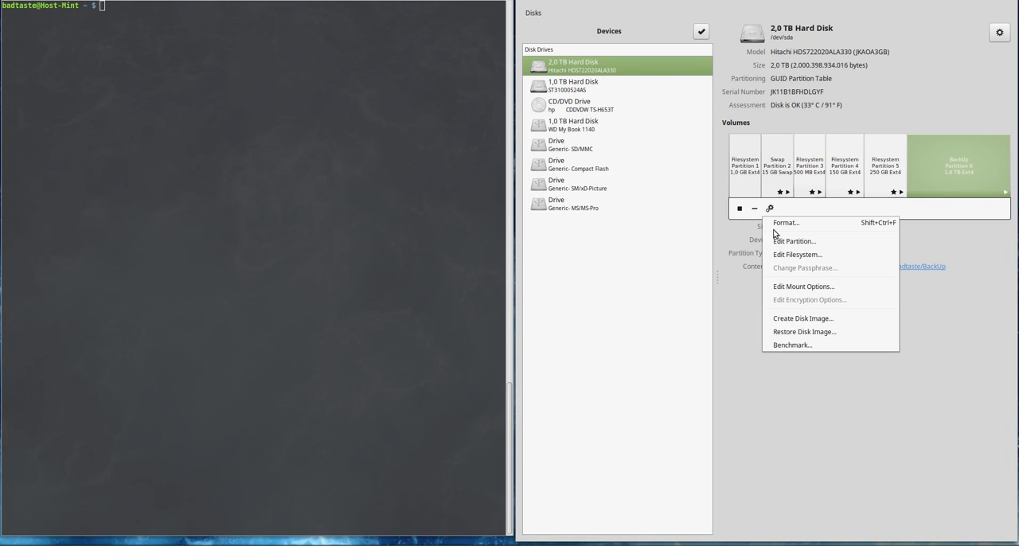
{"action": "mouse_move", "coordinate": [812, 290]}
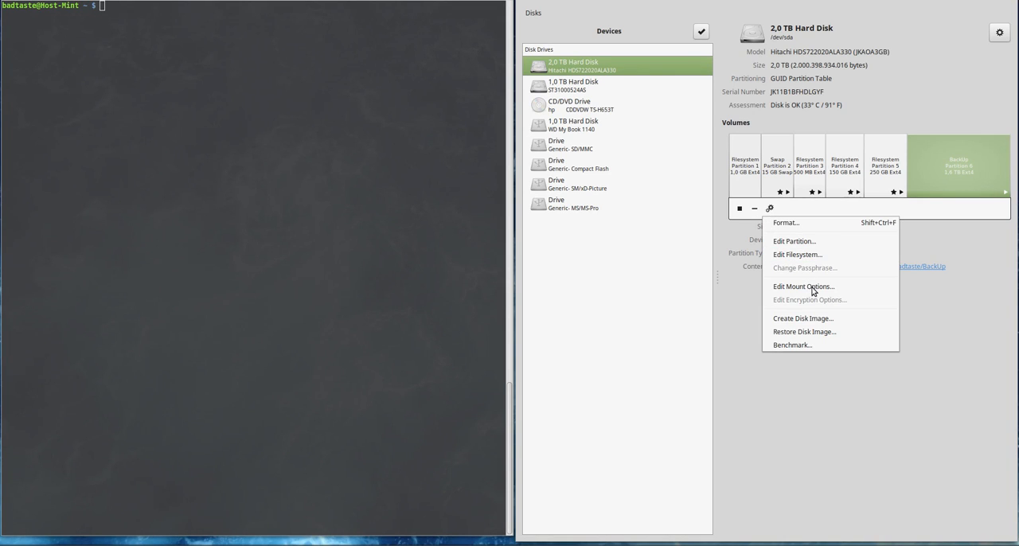
{"action": "left_click", "coordinate": [802, 287]}
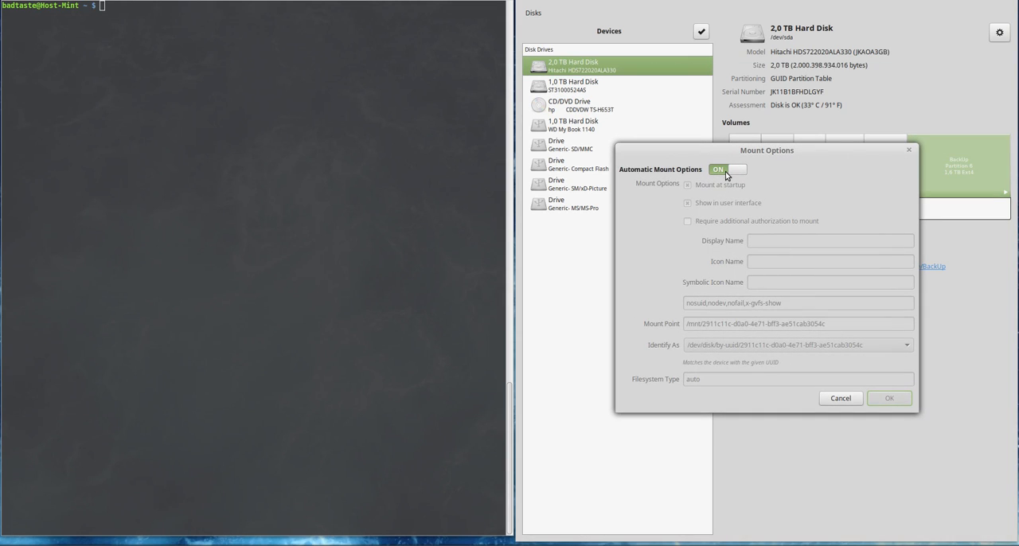
{"action": "left_click", "coordinate": [726, 168]}
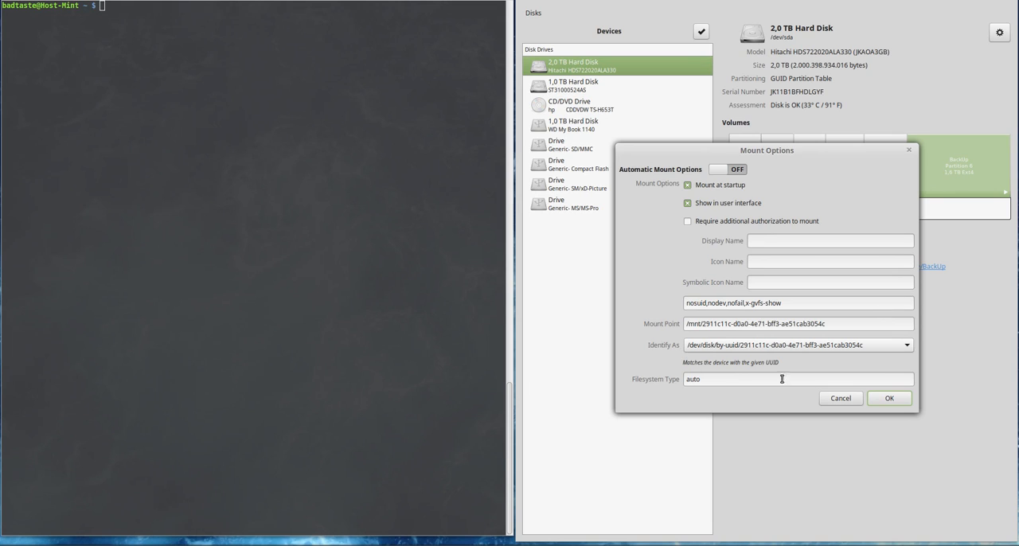
{"action": "left_click", "coordinate": [888, 398]}
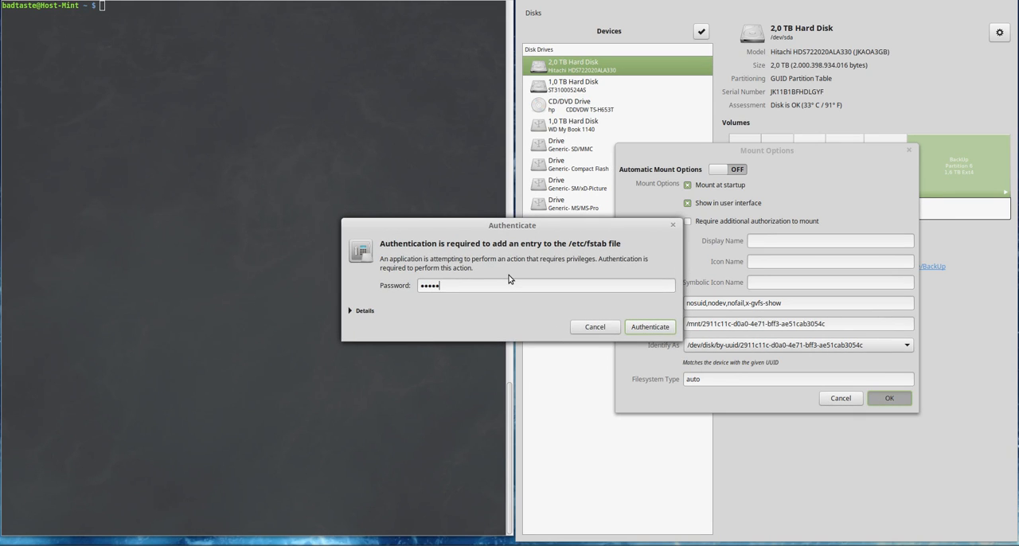
{"action": "left_click", "coordinate": [649, 326]}
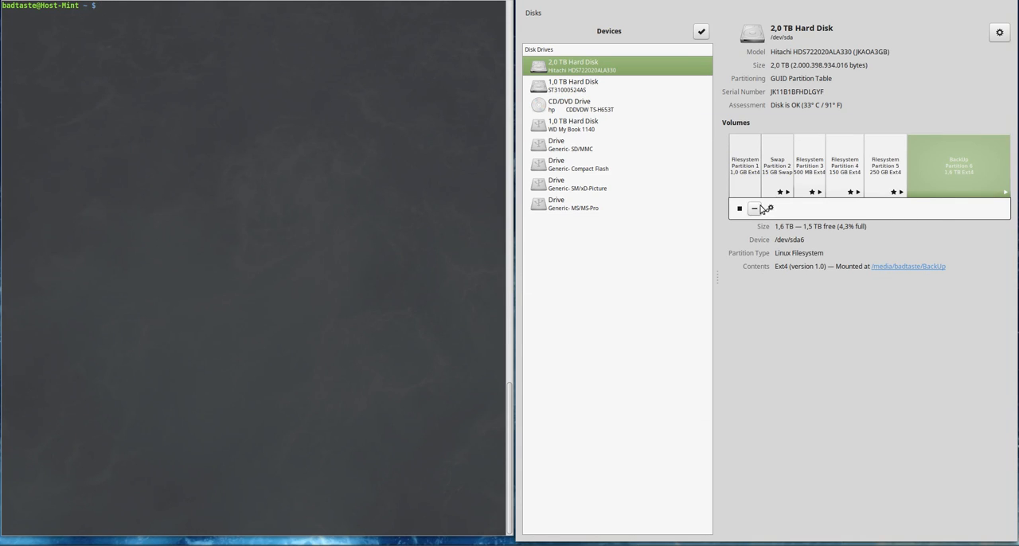
Step: Unmount and remount the 1.6 TB partition, dismissing the wrong-fs-type mount error
{"action": "left_click", "coordinate": [738, 209]}
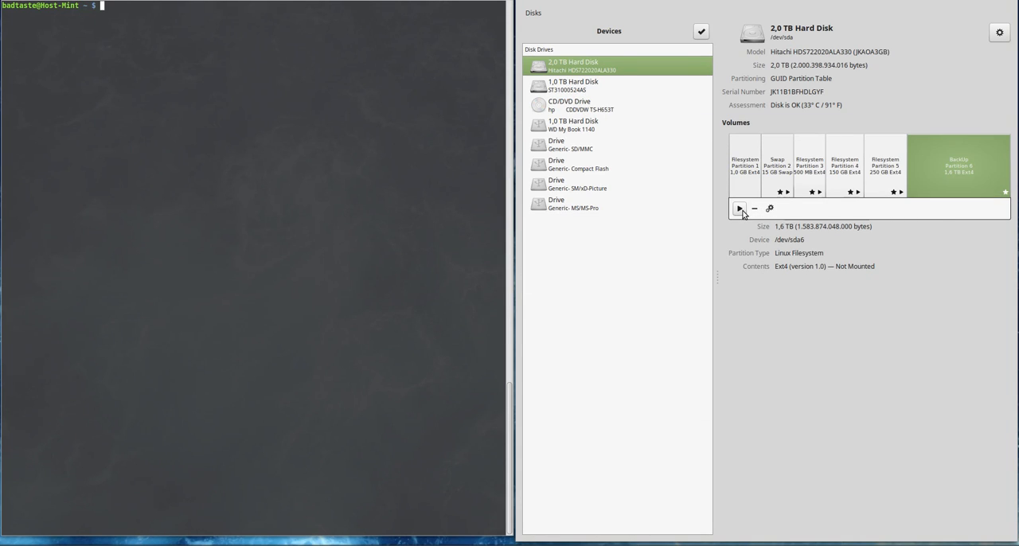
{"action": "left_click", "coordinate": [738, 208]}
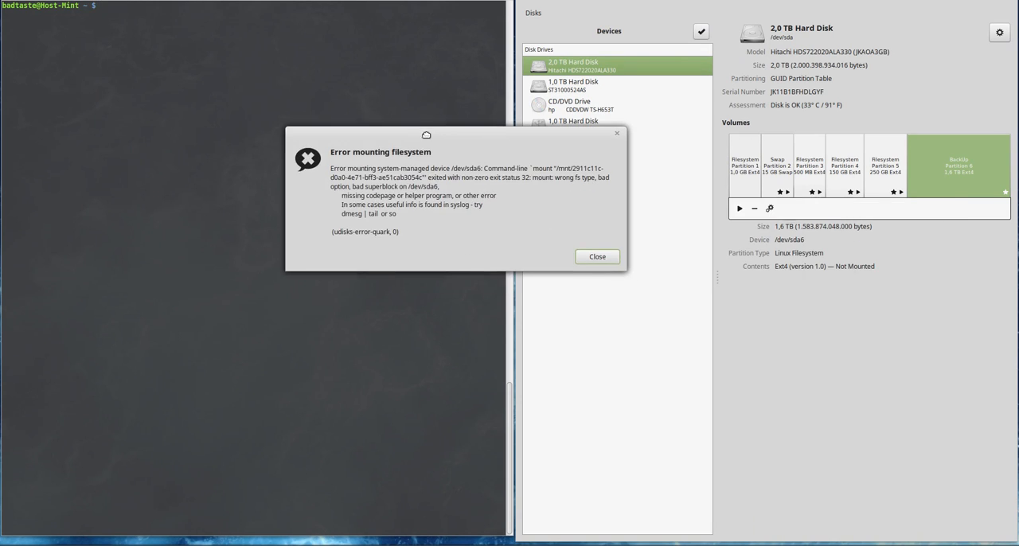
{"action": "double_click", "coordinate": [350, 213]}
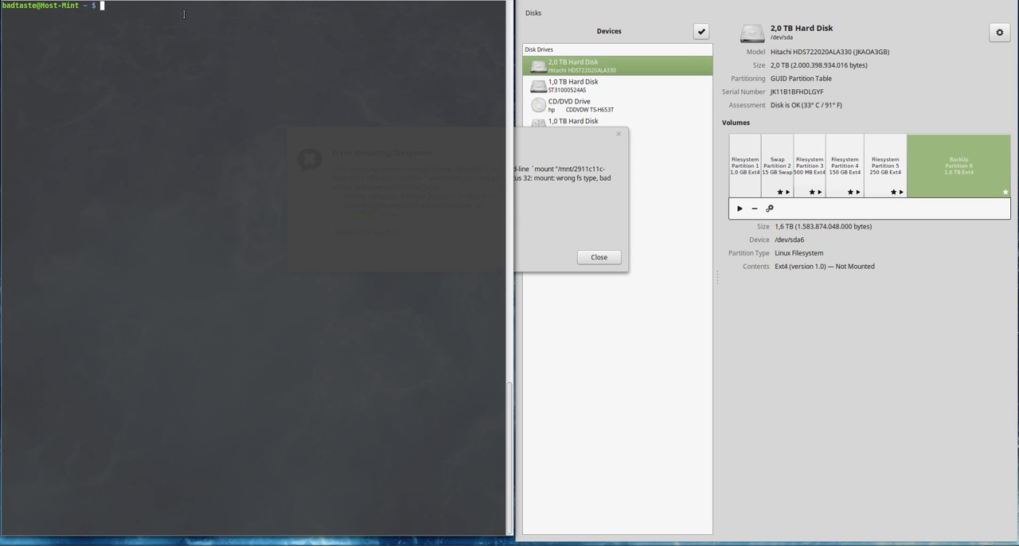
Step: Run uname -a and read the fstab manual down to the fourth field on mount options
{"action": "type", "text": "uname -a"}
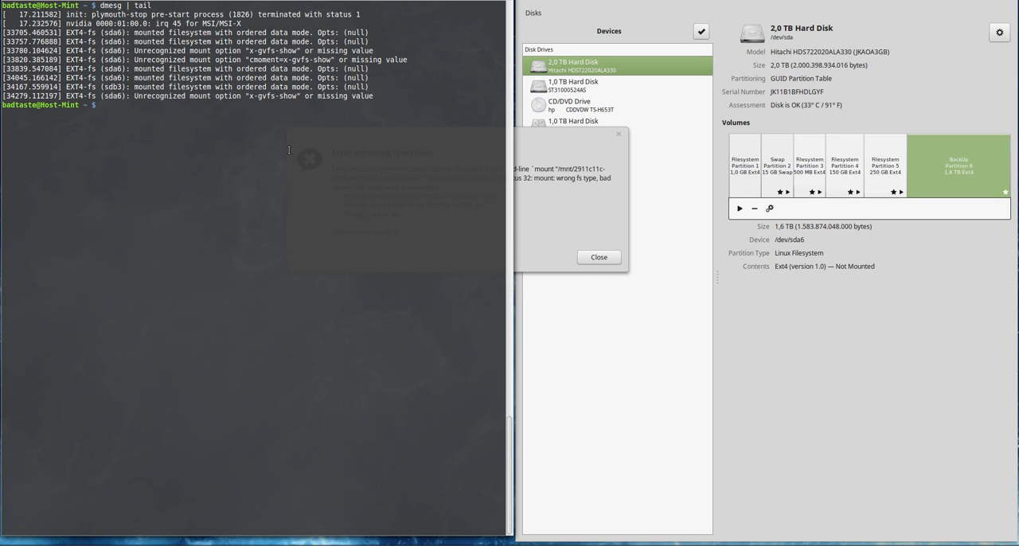
{"action": "type", "text": "man"}
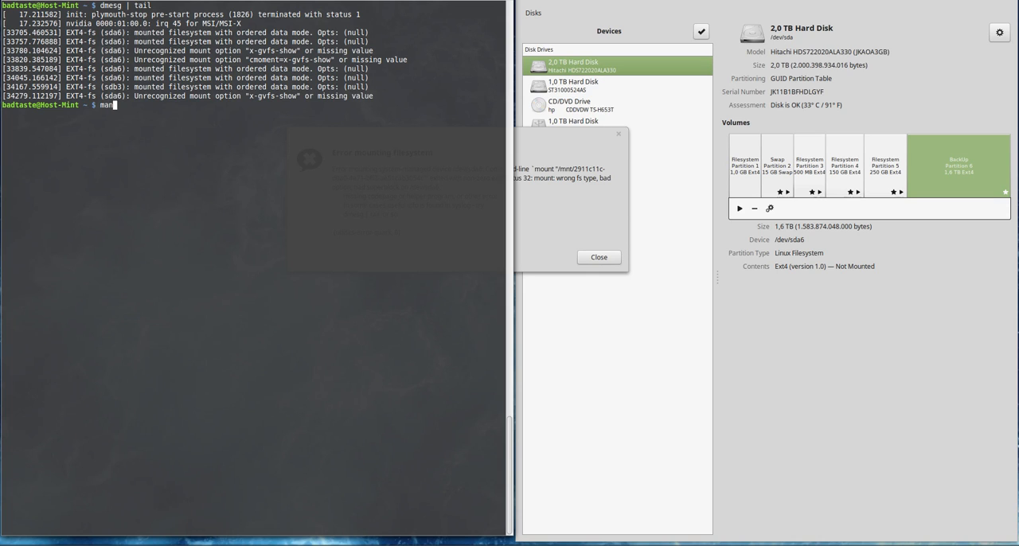
{"action": "type", "text": "fsta"}
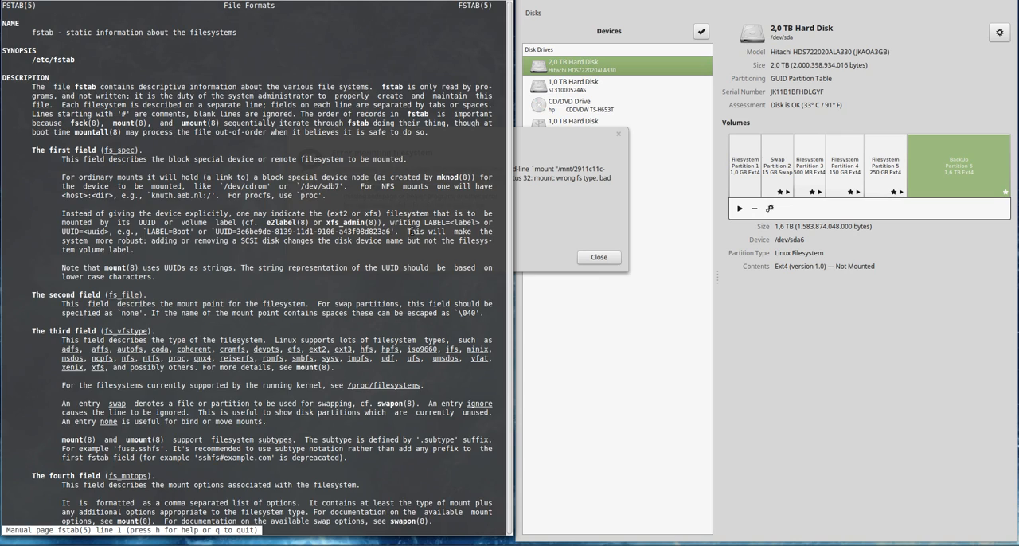
{"action": "scroll", "scroll_direction": "down", "scroll_amount": 3}
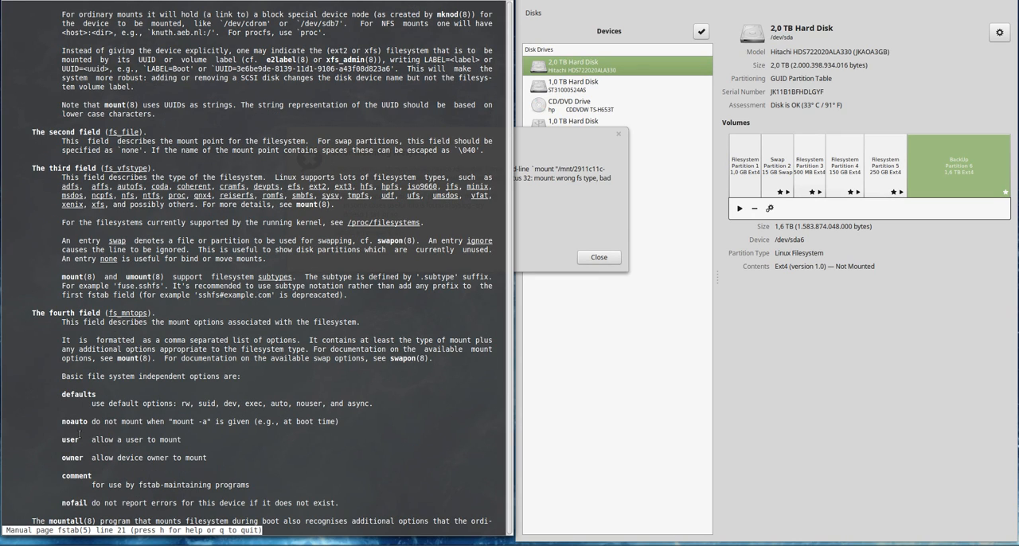
{"action": "scroll", "scroll_direction": "down", "scroll_amount": 3}
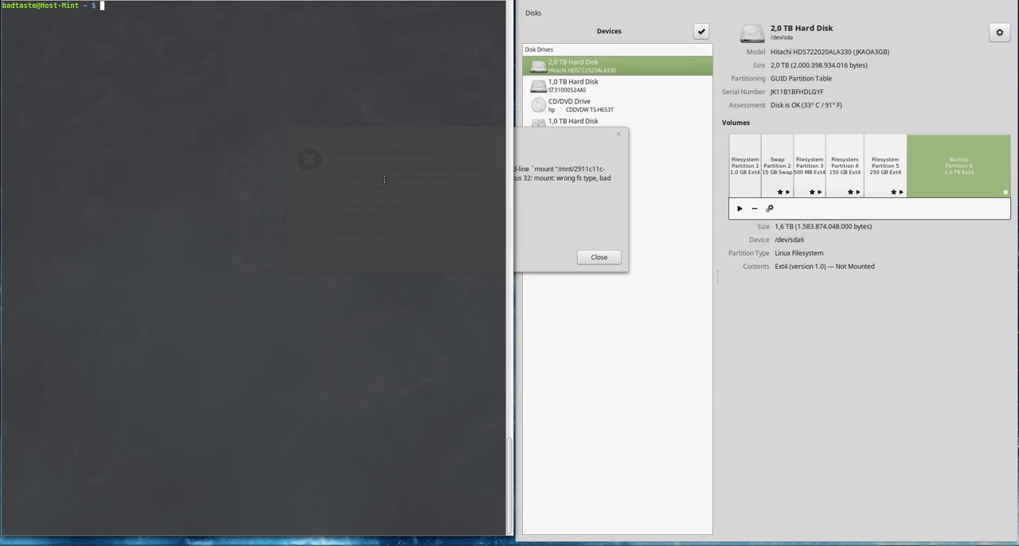
Step: Change the mount option x-gvfs-show to comment=x-gvfs-show, save it and mount the partition under /mnt
{"action": "left_click", "coordinate": [599, 258]}
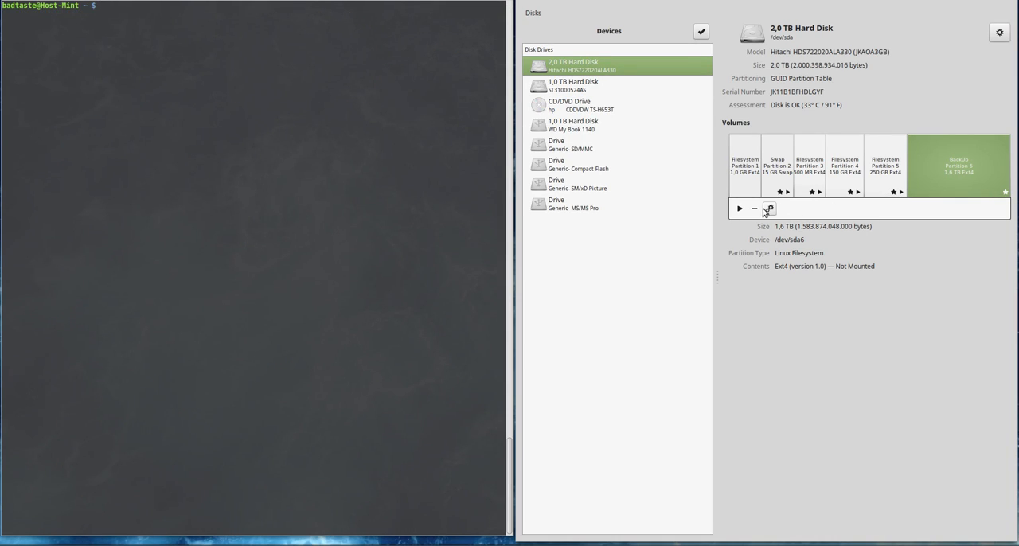
{"action": "left_click", "coordinate": [767, 208]}
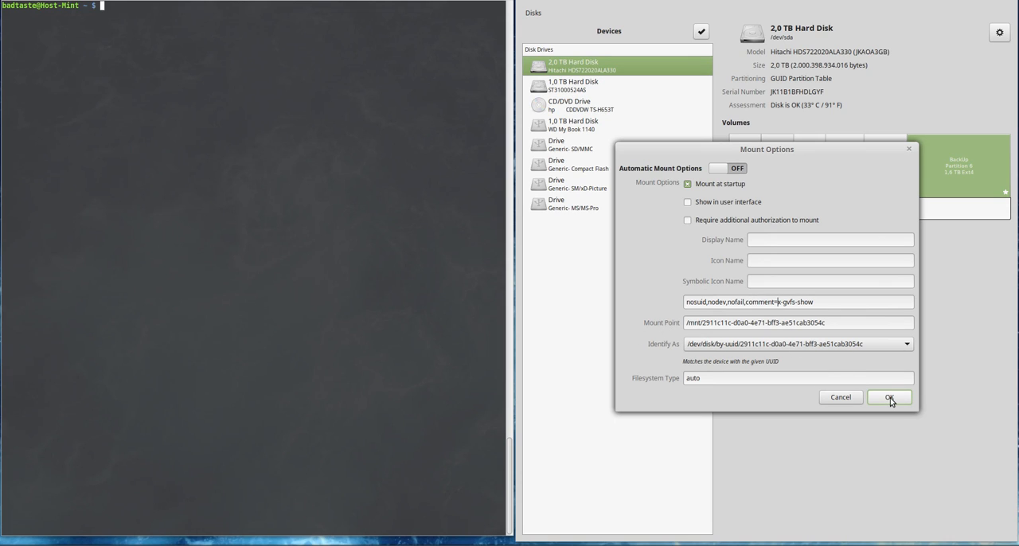
{"action": "left_click", "coordinate": [888, 398]}
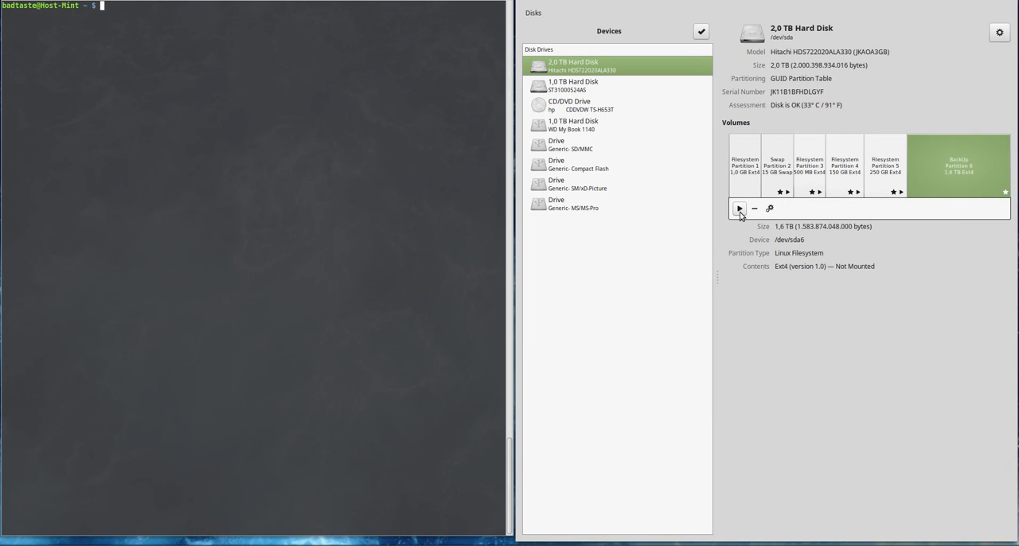
{"action": "left_click", "coordinate": [739, 209]}
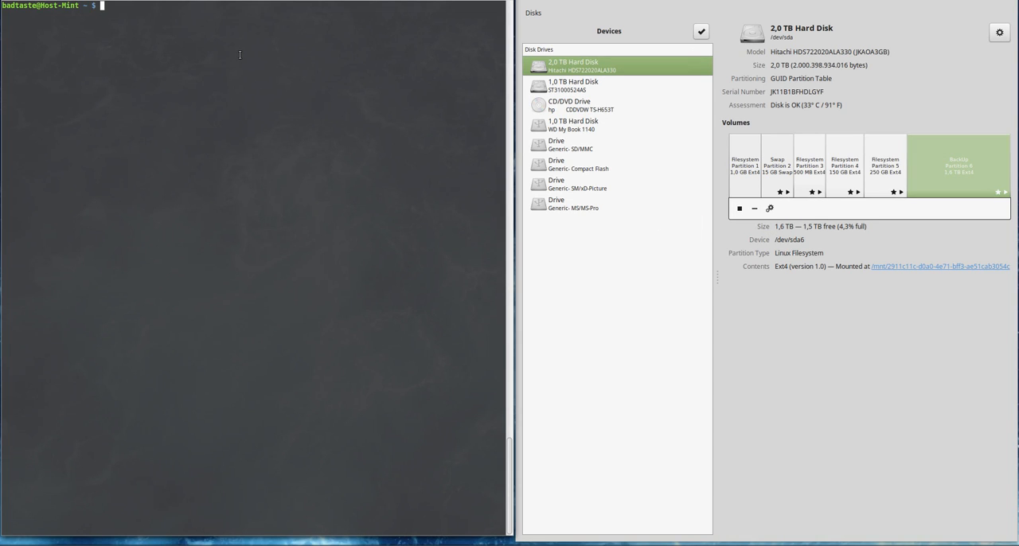
{"action": "type", "text": "sudo"}
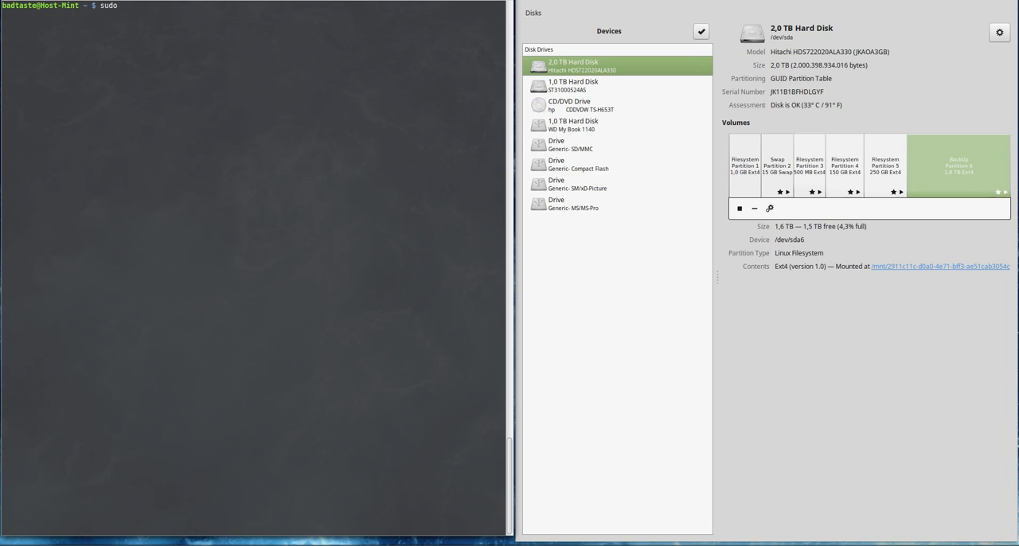
{"action": "type", "text": "vi /etc/"}
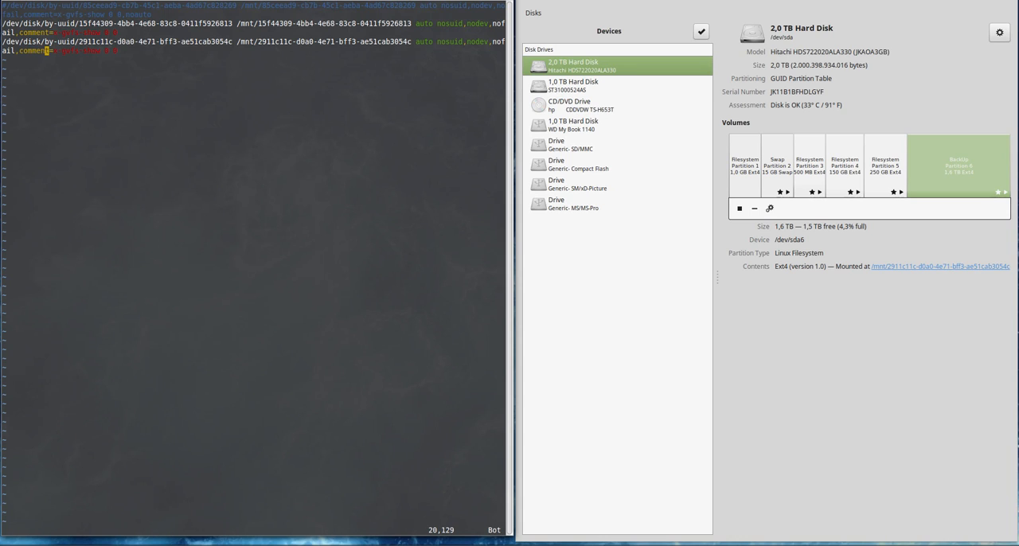
{"action": "type", "text": ":wq"}
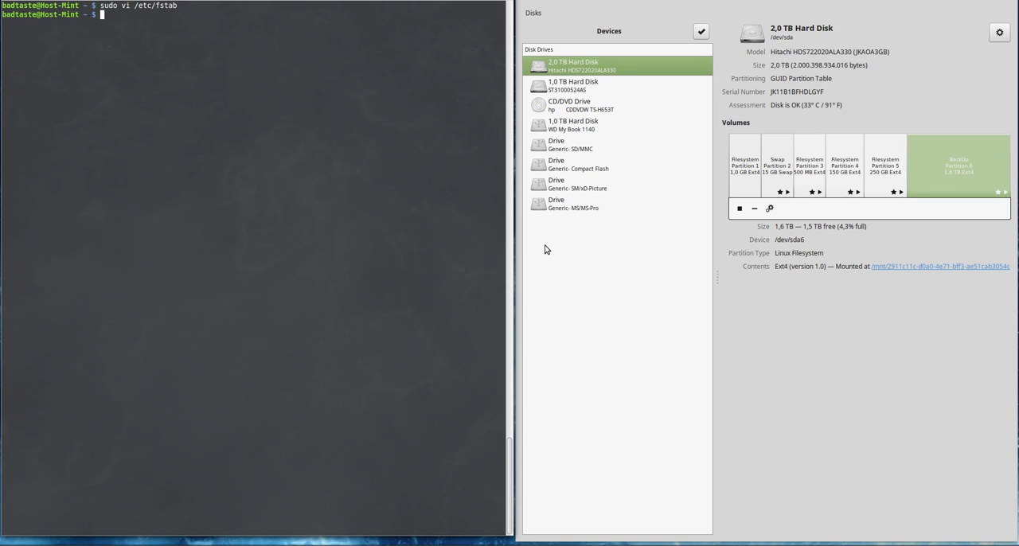
{"action": "mouse_move", "coordinate": [770, 357]}
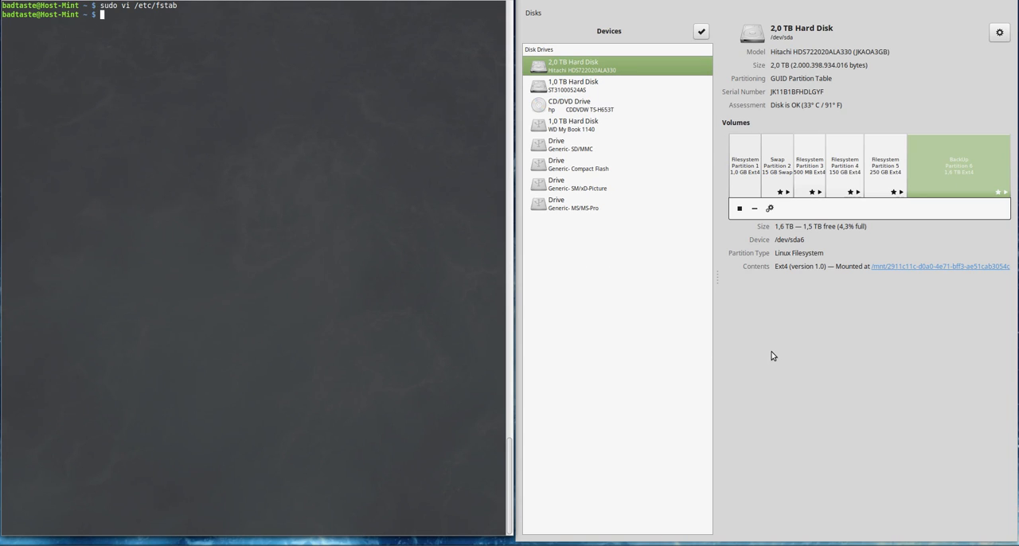
{"action": "mouse_move", "coordinate": [563, 421]}
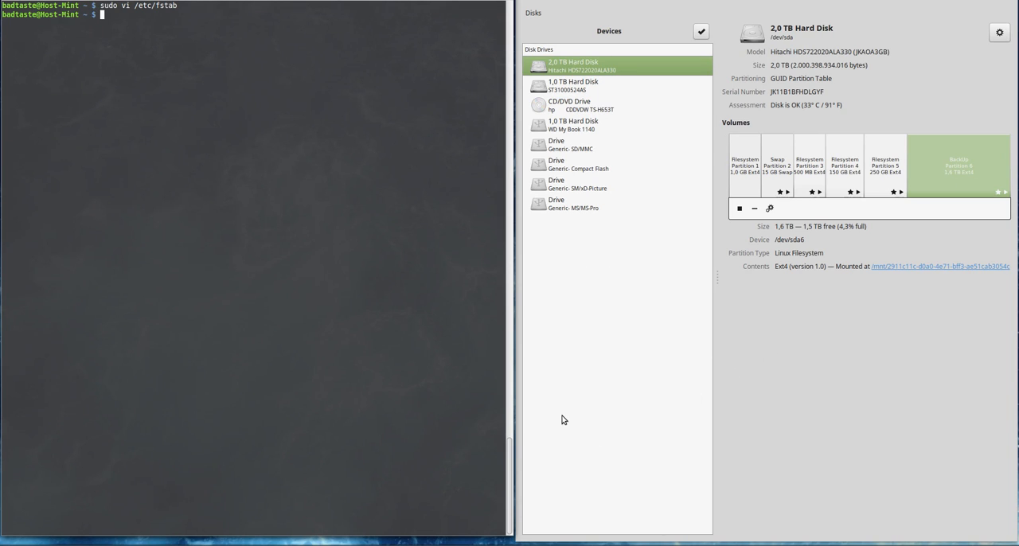